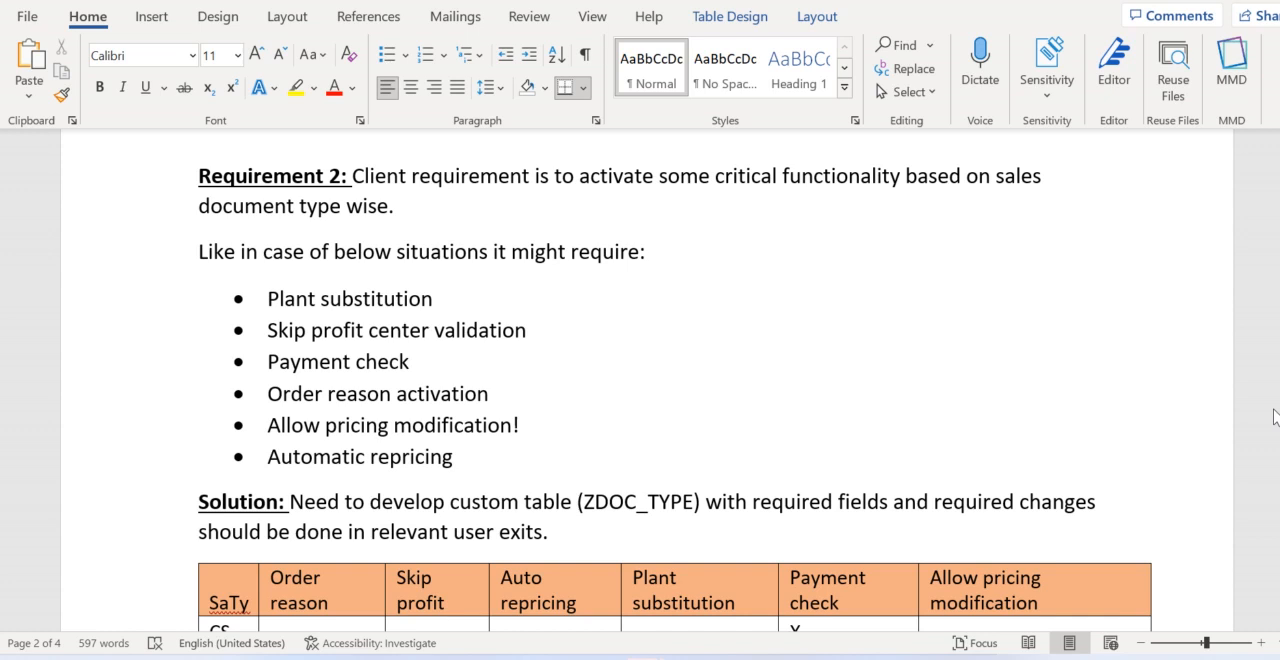
{"action": "mouse_move", "coordinate": [1157, 352]}
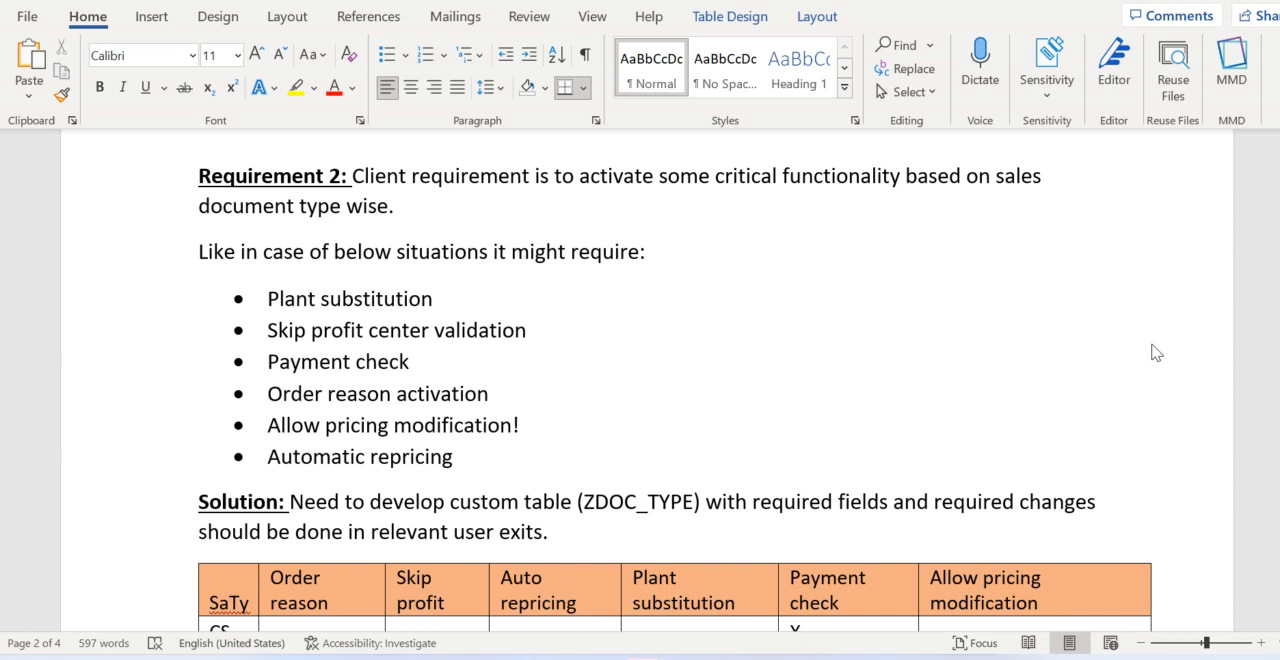
{"action": "mouse_move", "coordinate": [447, 300]}
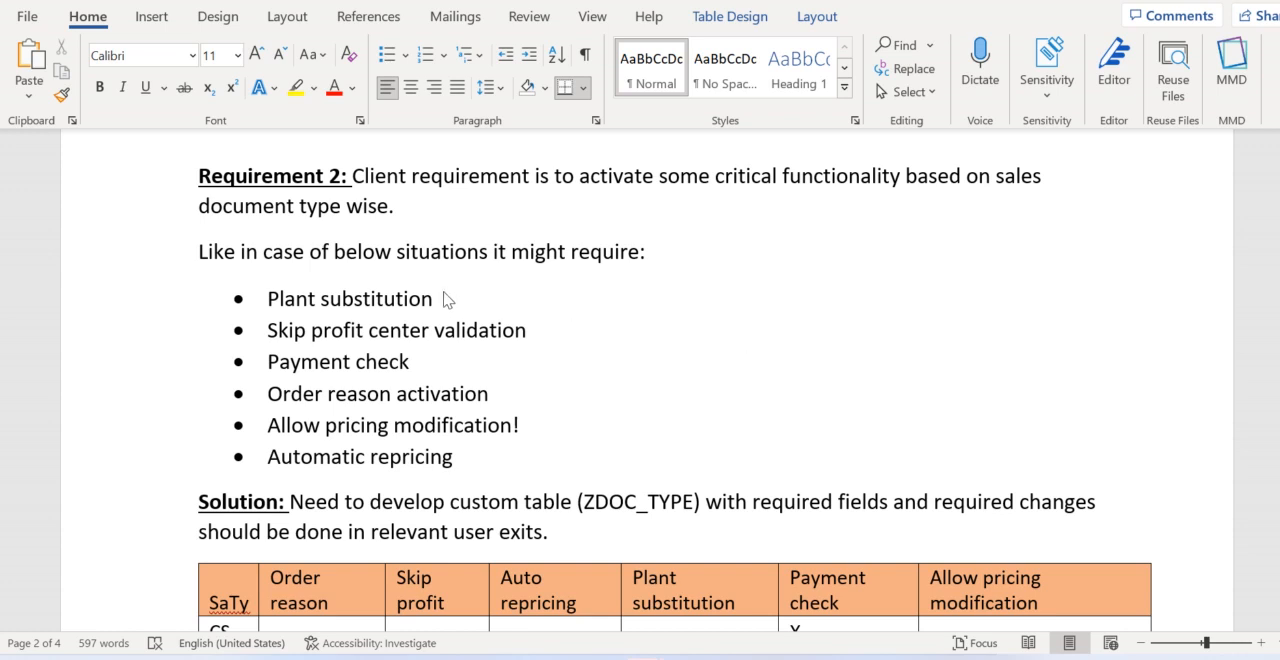
{"action": "mouse_move", "coordinate": [553, 343]}
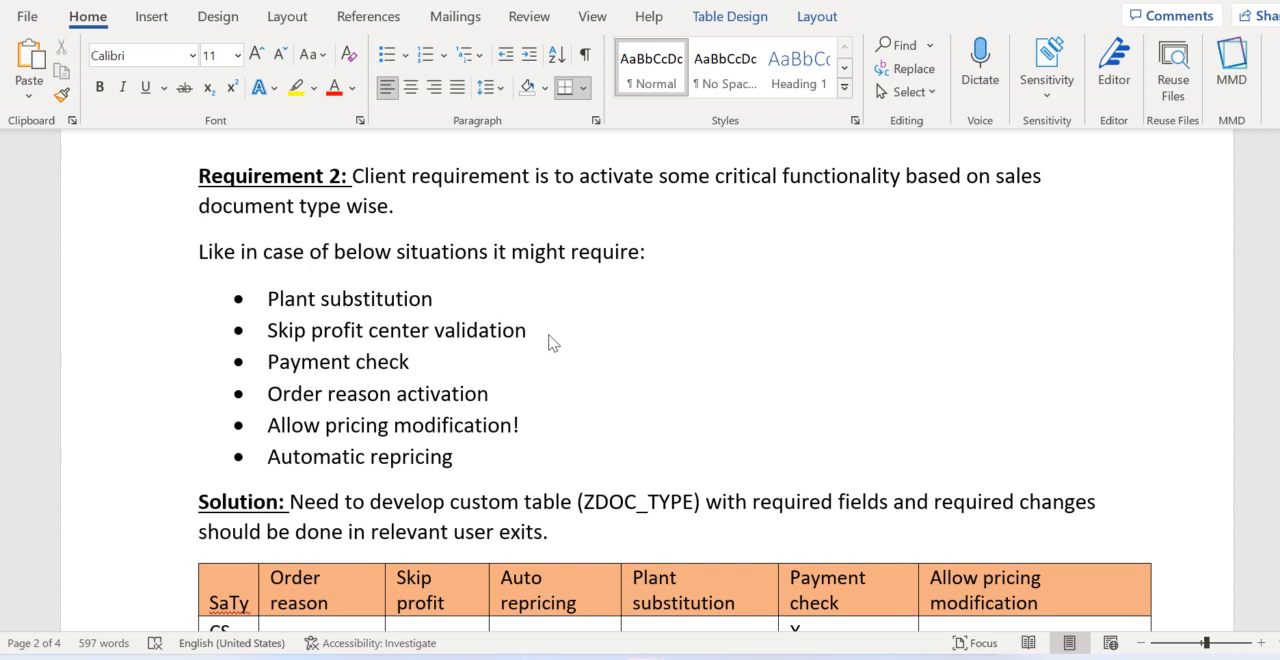
{"action": "mouse_move", "coordinate": [447, 363]}
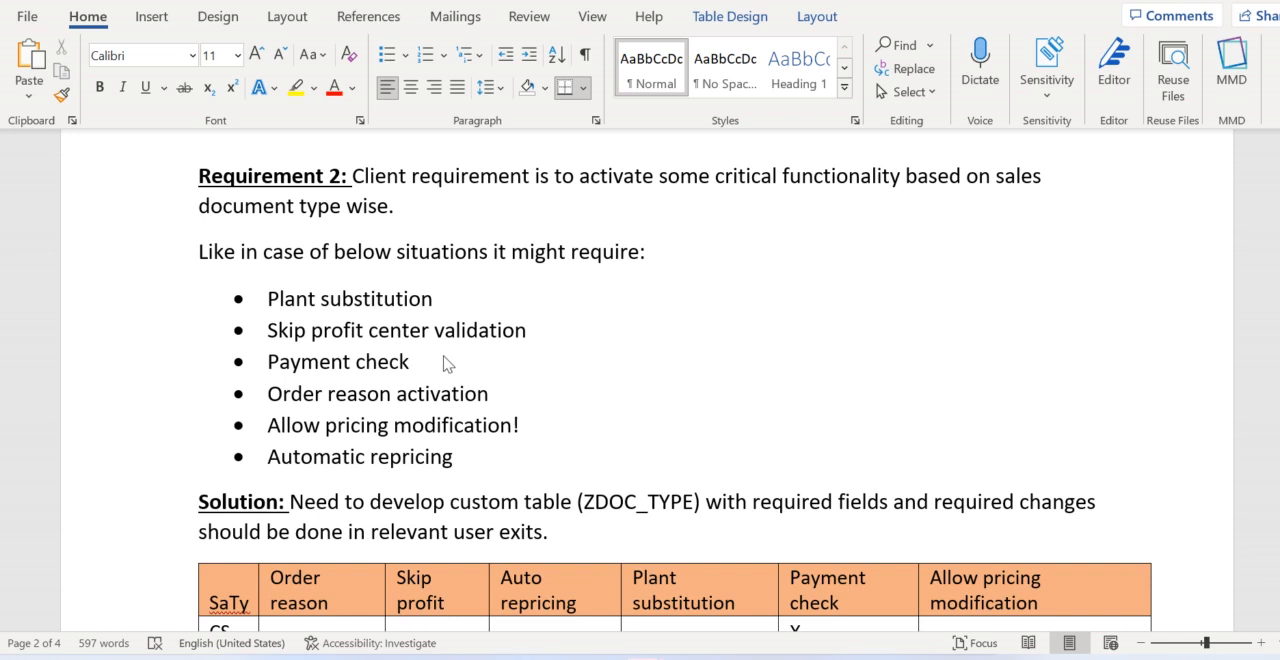
{"action": "mouse_move", "coordinate": [518, 398]}
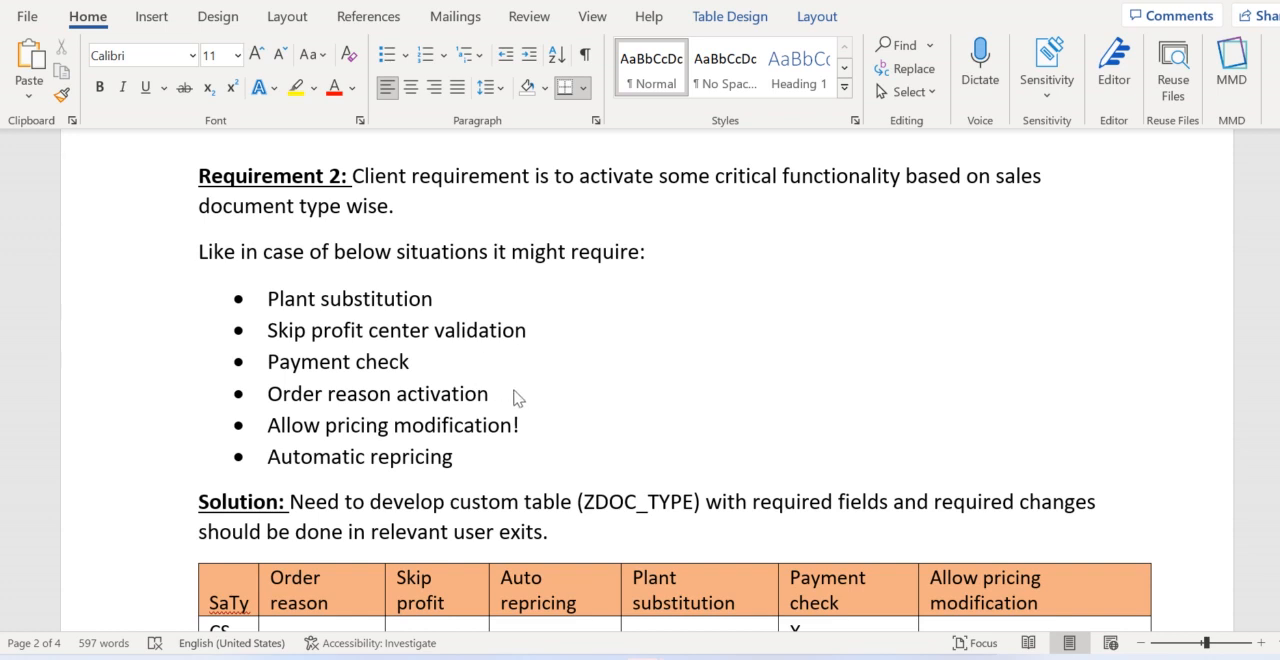
{"action": "mouse_move", "coordinate": [534, 427]}
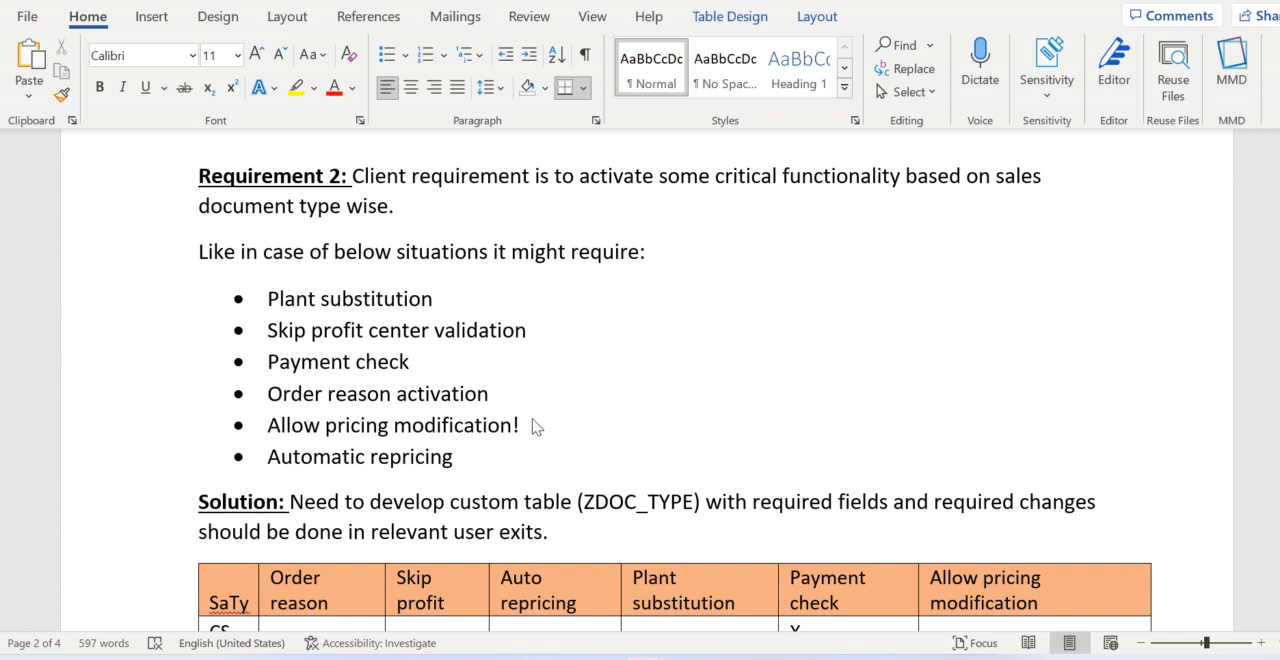
{"action": "mouse_move", "coordinate": [483, 481]}
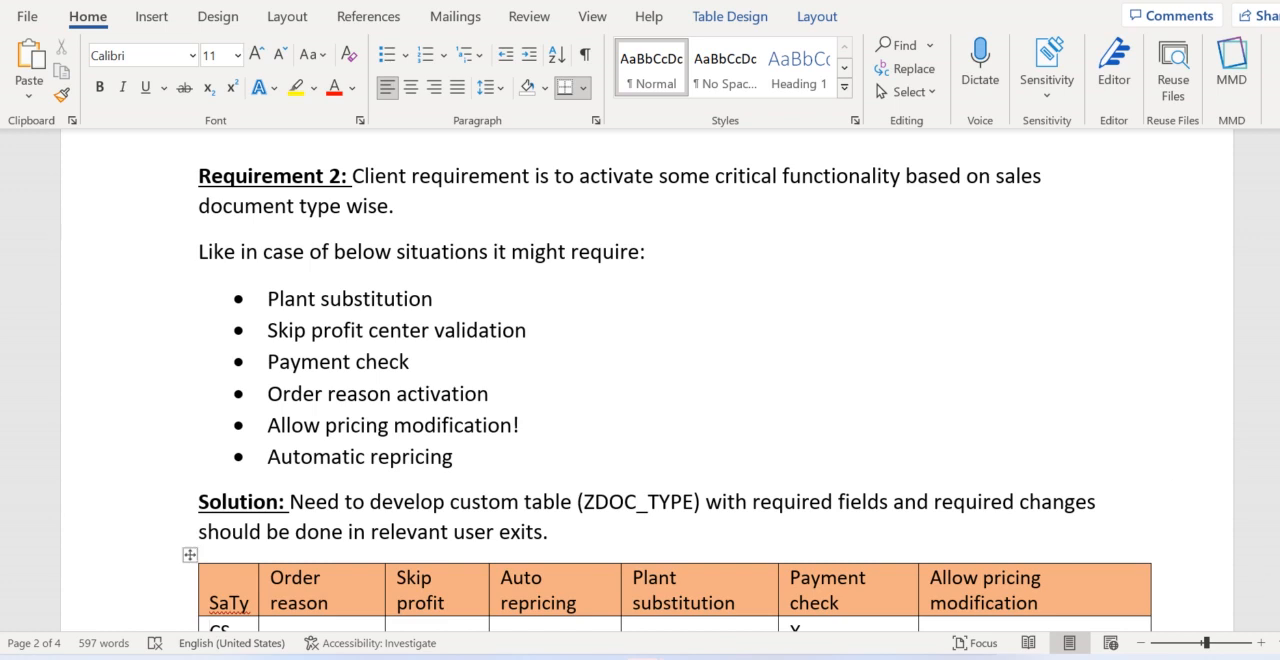
Step: Scroll down until the table rows CS through DR and their X marks are visible
{"action": "scroll", "scroll_direction": "down", "scroll_amount": 3}
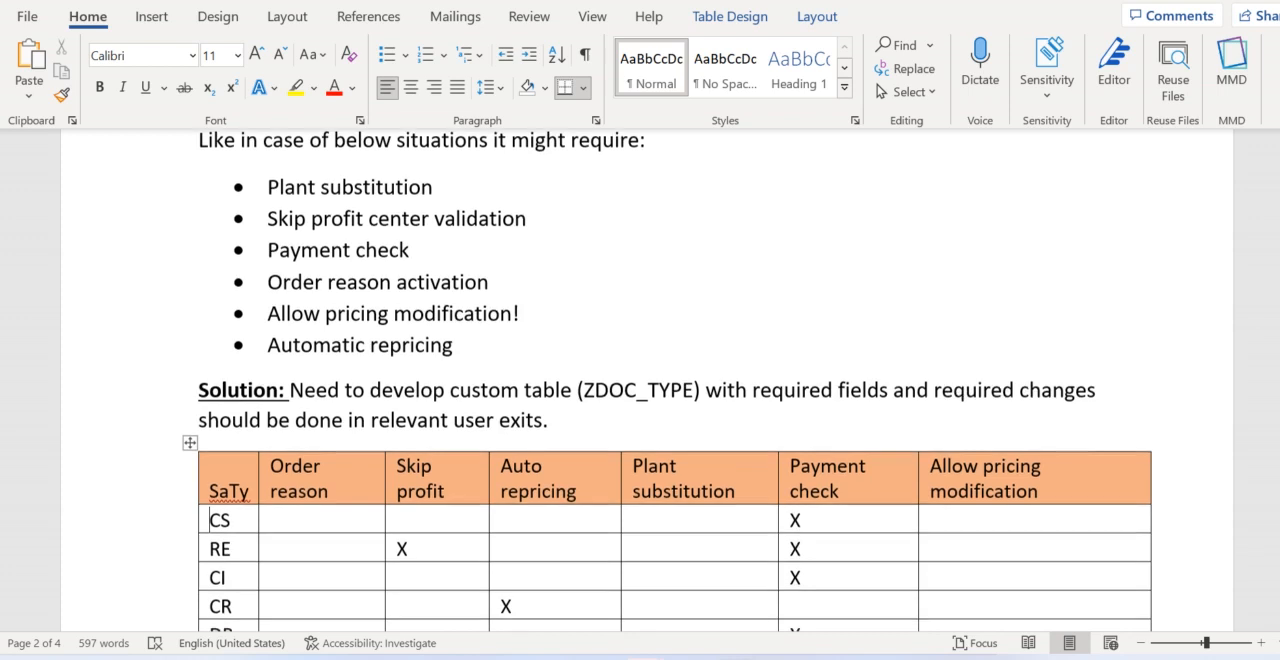
{"action": "scroll", "scroll_direction": "down", "scroll_amount": 3}
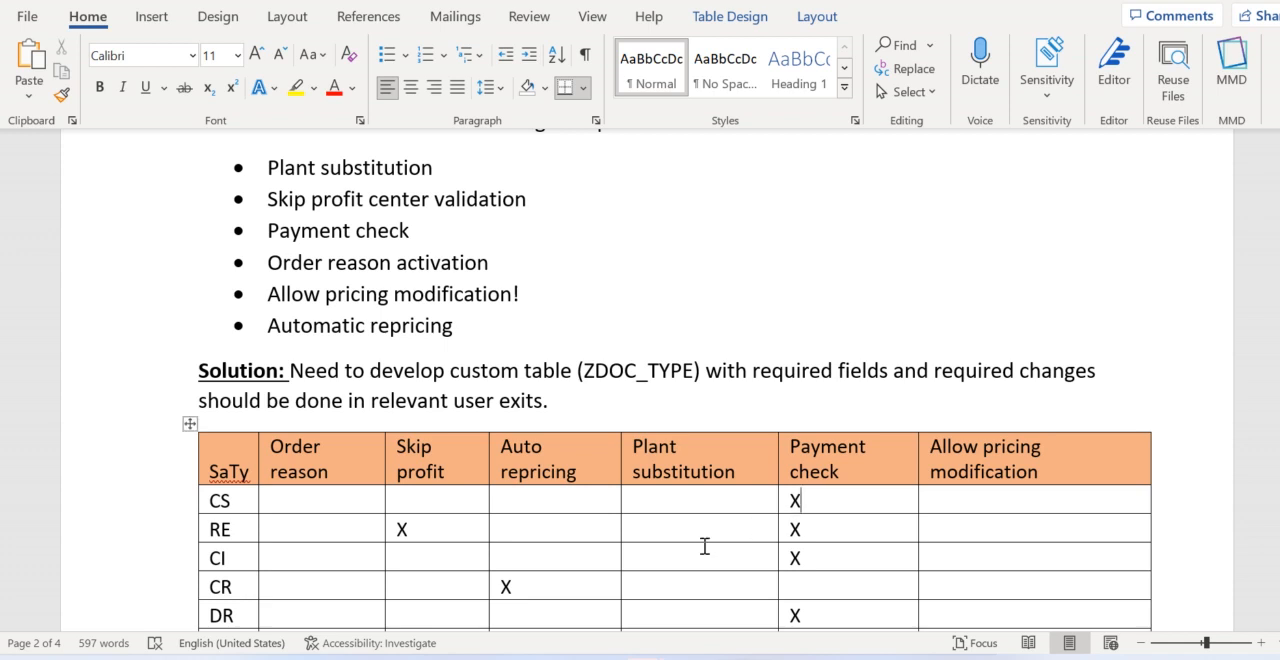
{"action": "mouse_move", "coordinate": [715, 547]}
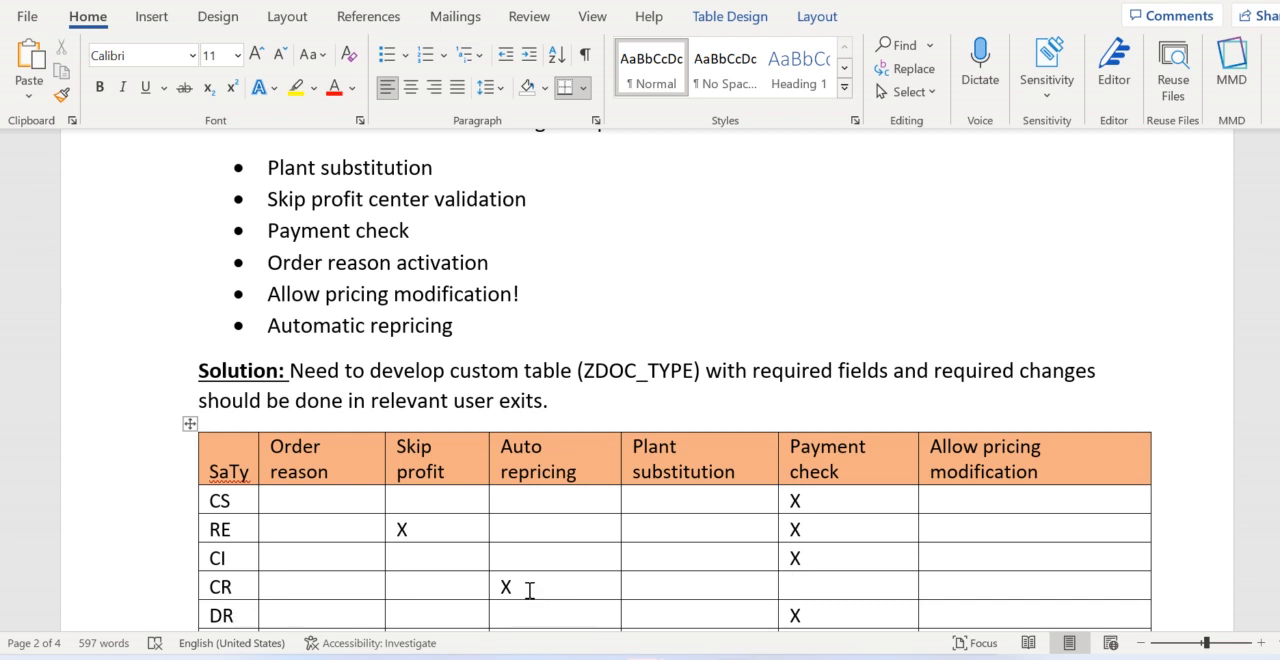
{"action": "mouse_move", "coordinate": [800, 590]}
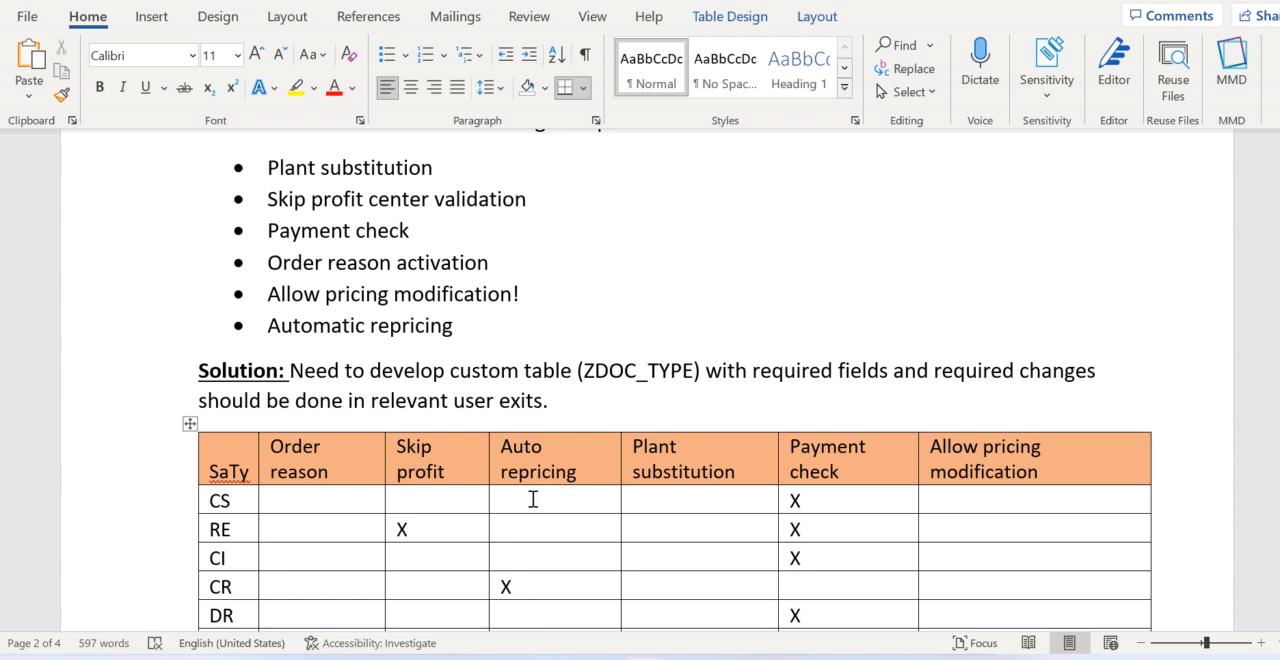
{"action": "mouse_move", "coordinate": [268, 600]}
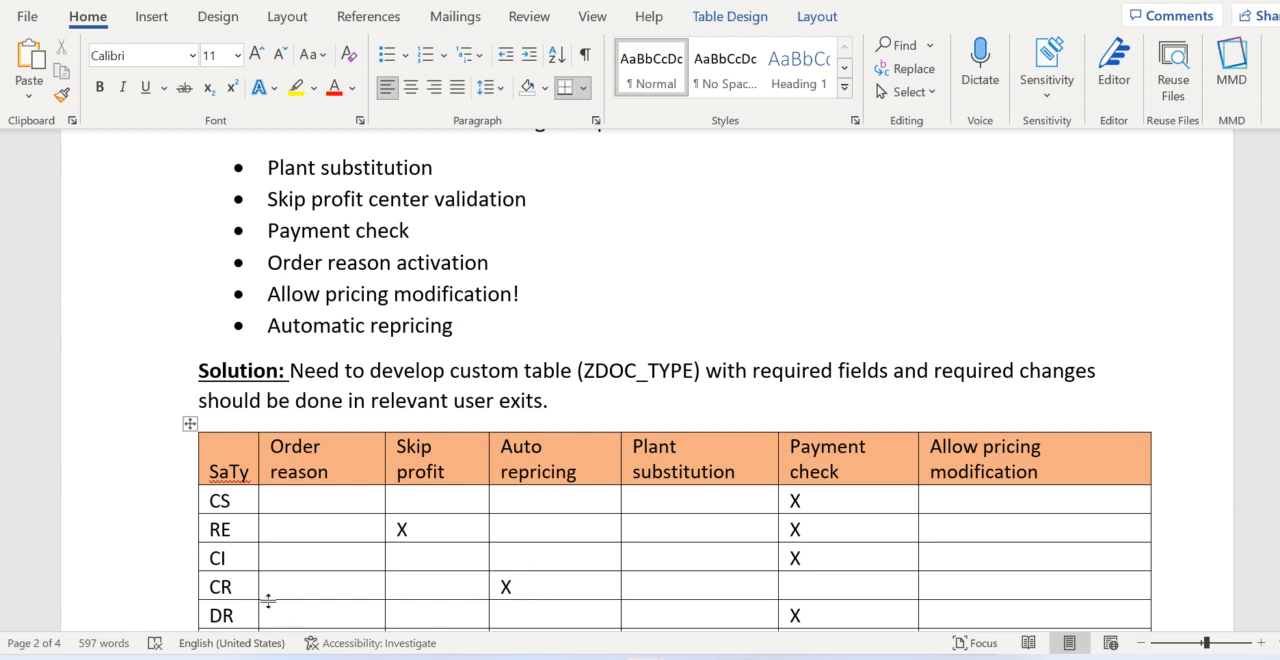
{"action": "mouse_move", "coordinate": [238, 587]}
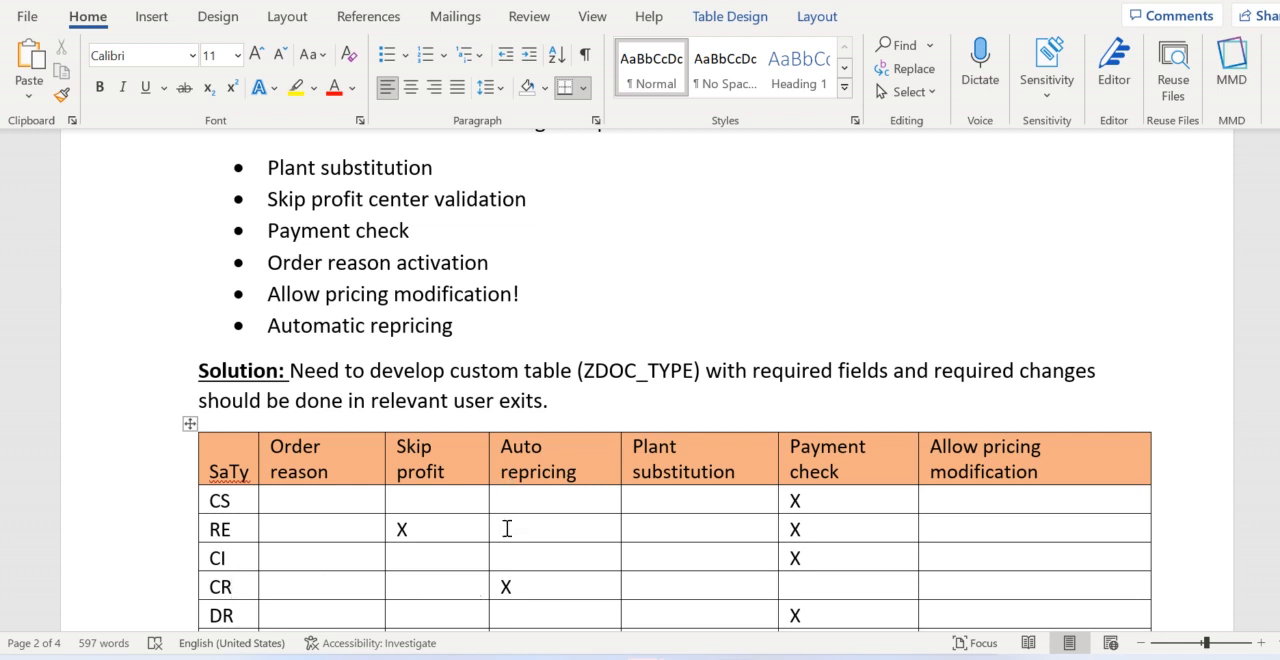
{"action": "scroll", "scroll_direction": "down", "scroll_amount": 3}
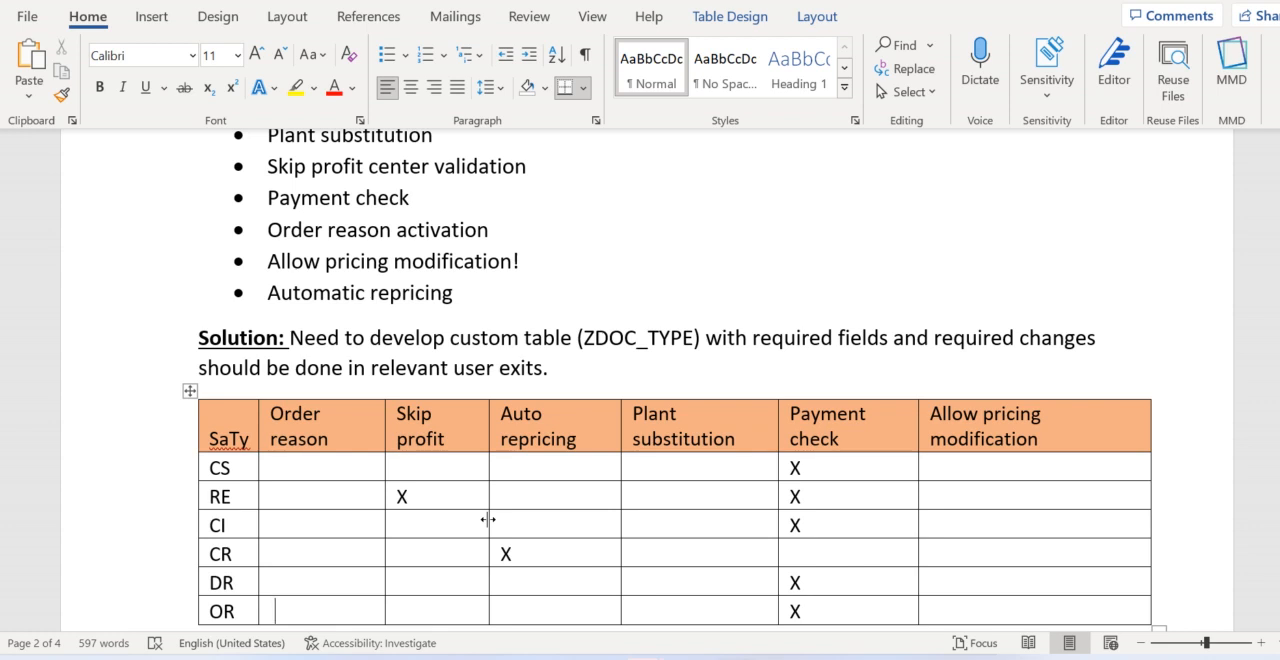
{"action": "mouse_move", "coordinate": [558, 421]}
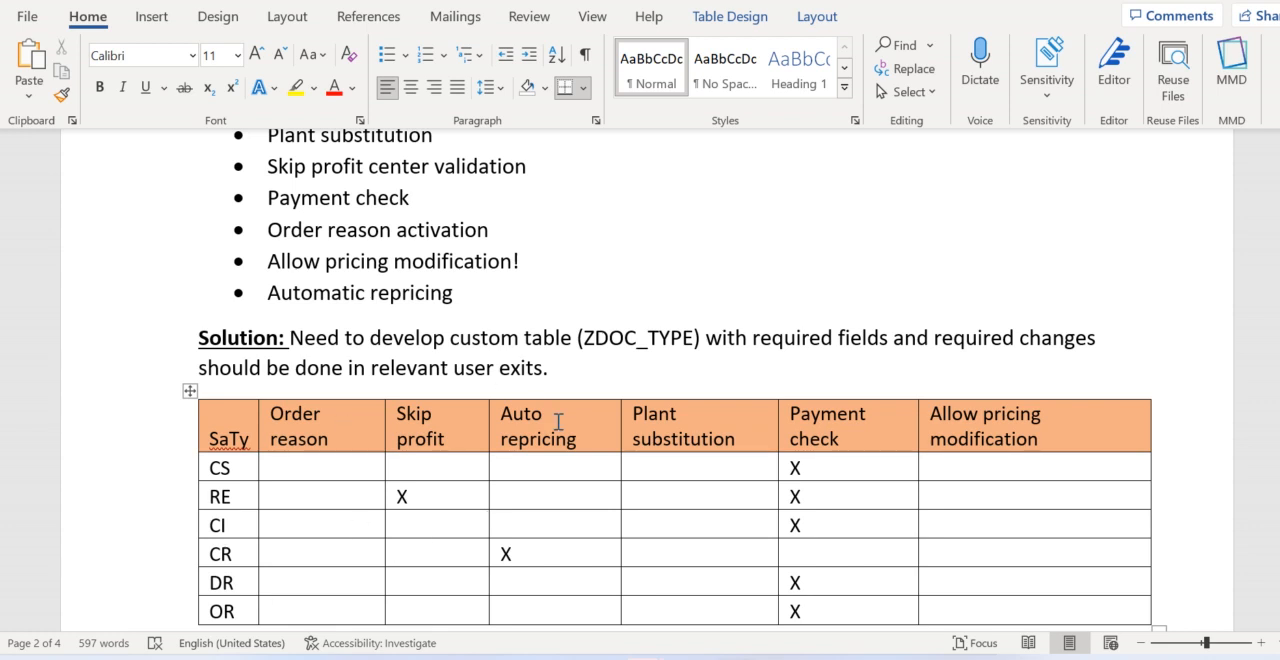
{"action": "mouse_move", "coordinate": [599, 392]}
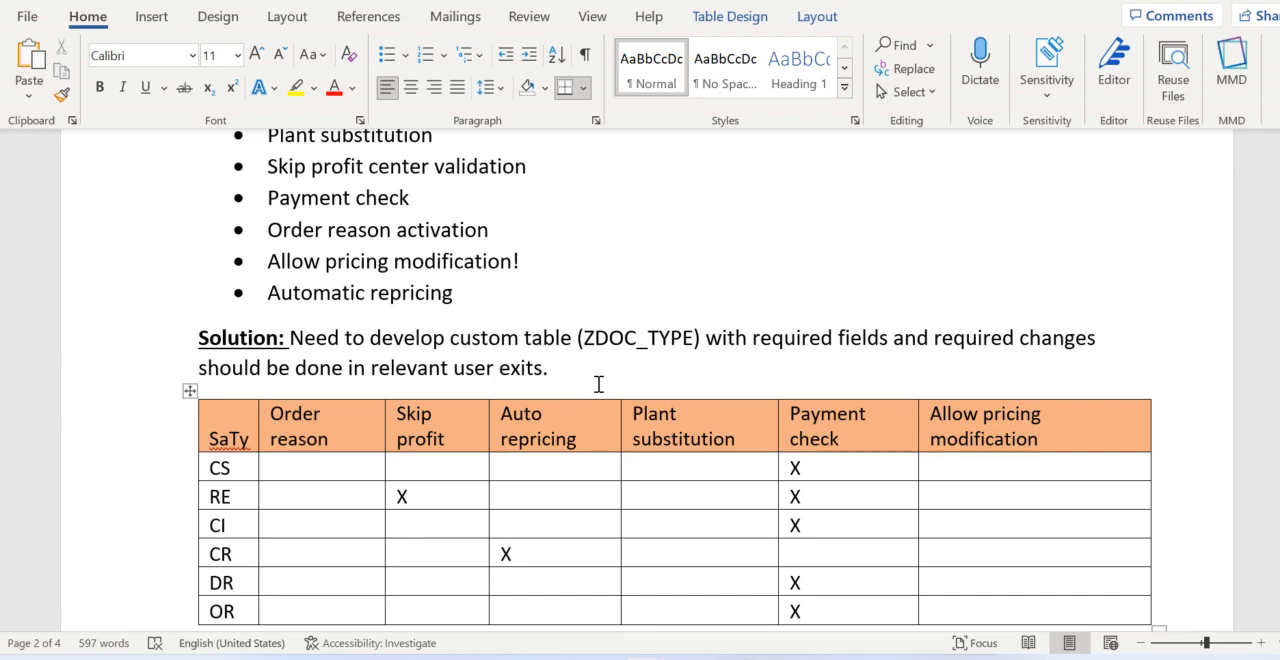
Step: Click in the table area so the final OR row comes into view
{"action": "left_click", "coordinate": [290, 611]}
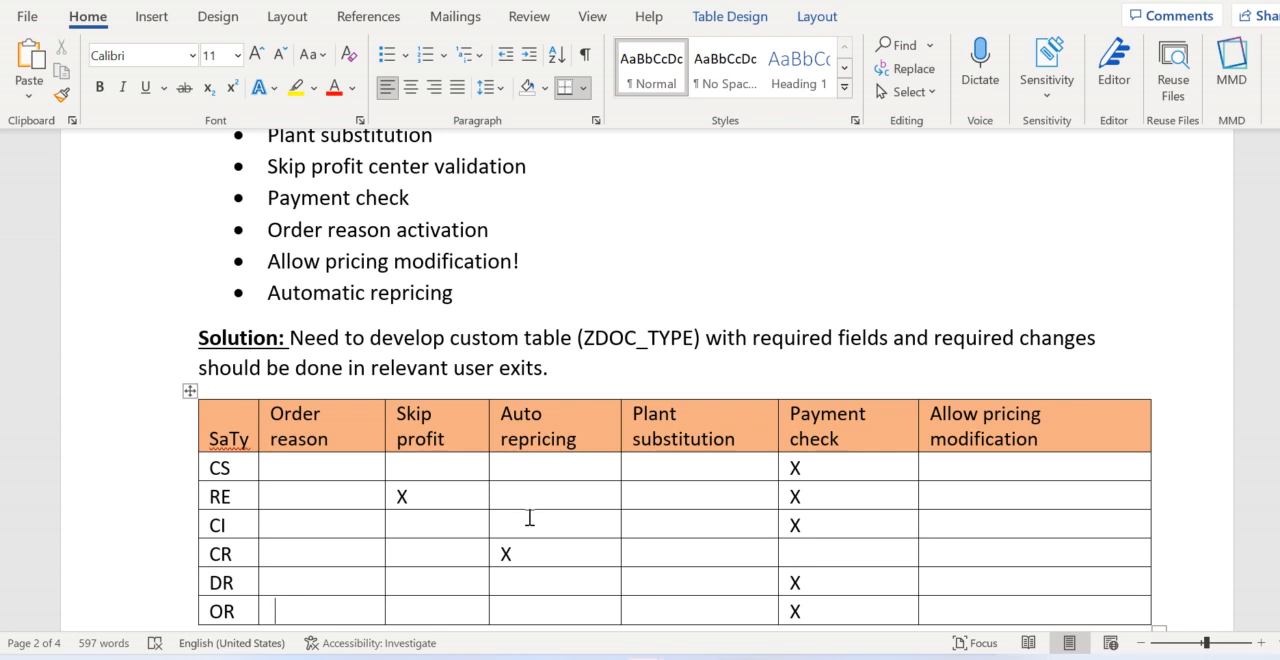
{"action": "mouse_move", "coordinate": [542, 575]}
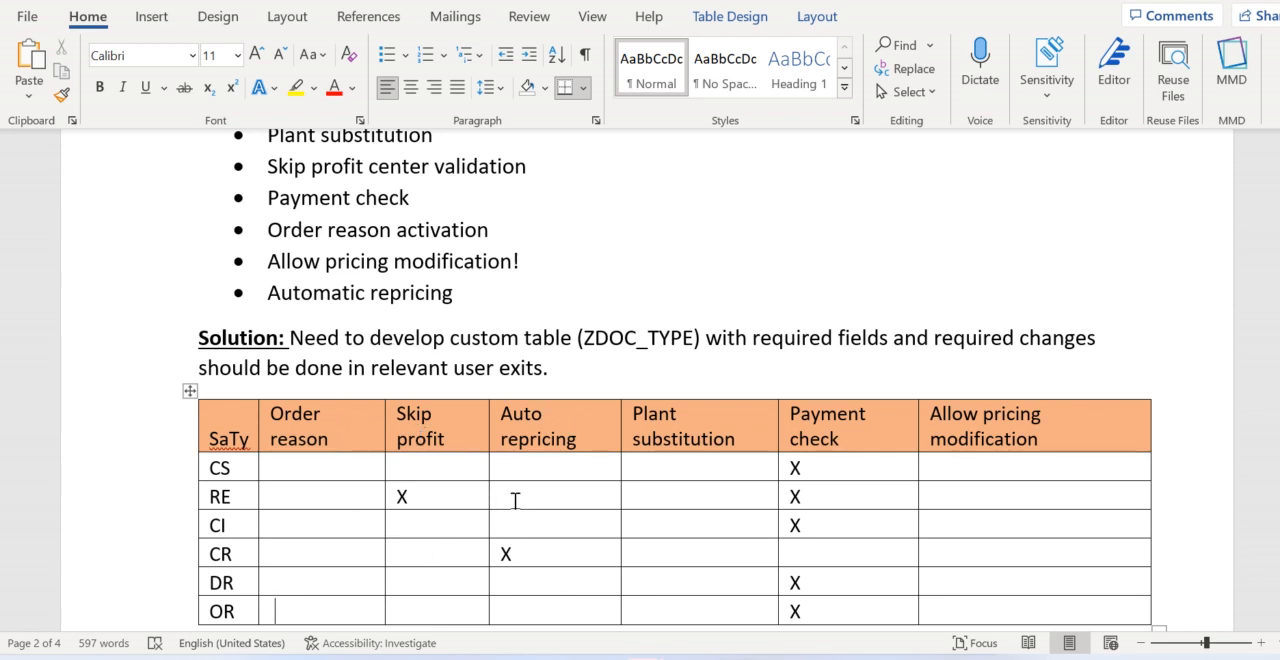
{"action": "left_click", "coordinate": [228, 439]}
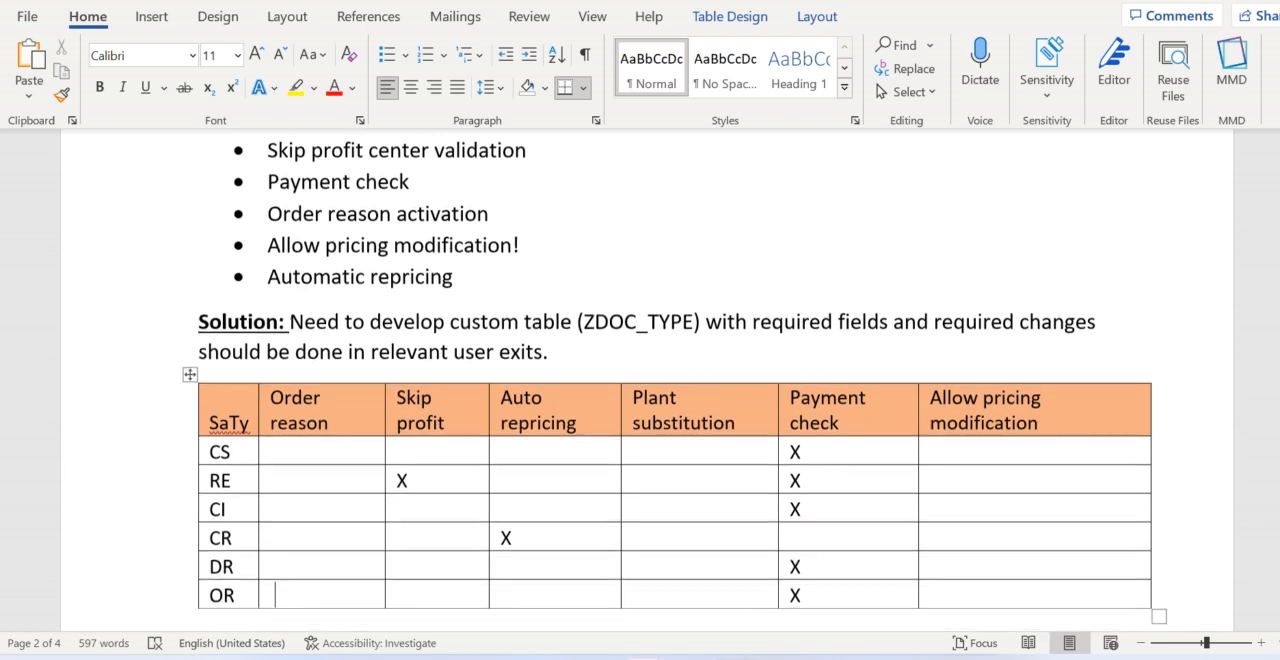
Step: Scroll past the table and click along the note about authorization roles and SM30
{"action": "scroll", "scroll_direction": "down", "scroll_amount": 3}
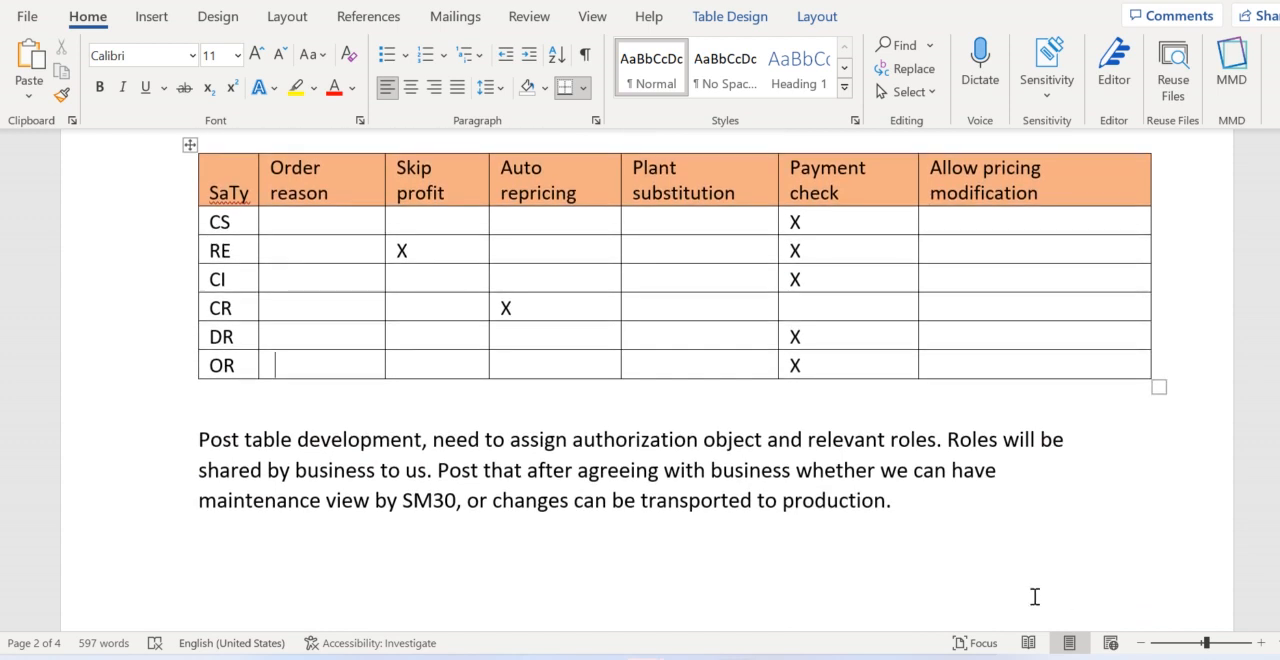
{"action": "mouse_move", "coordinate": [683, 256]}
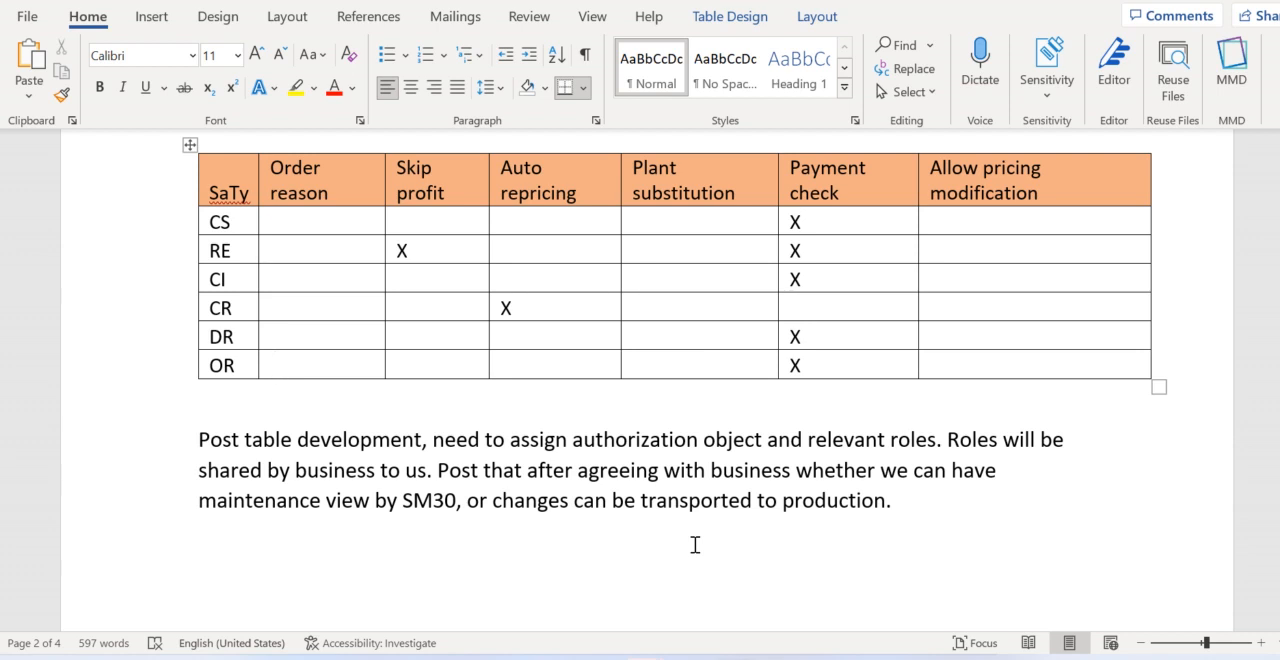
{"action": "left_click", "coordinate": [276, 365]}
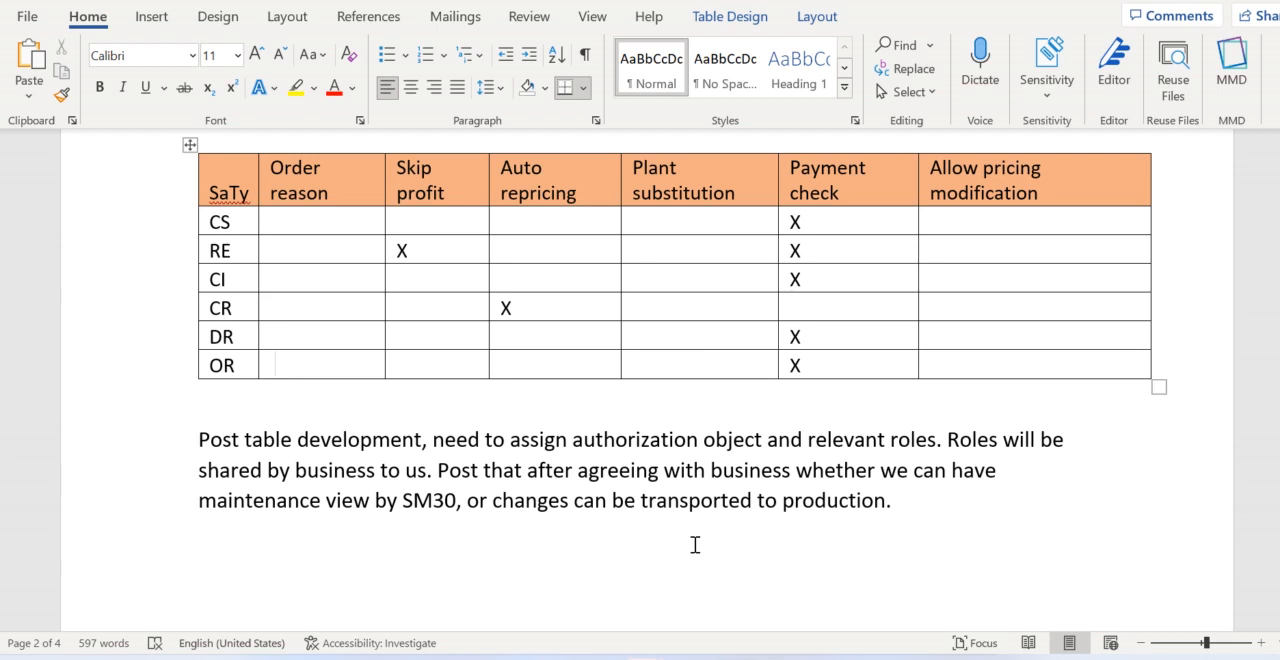
{"action": "left_click", "coordinate": [320, 365]}
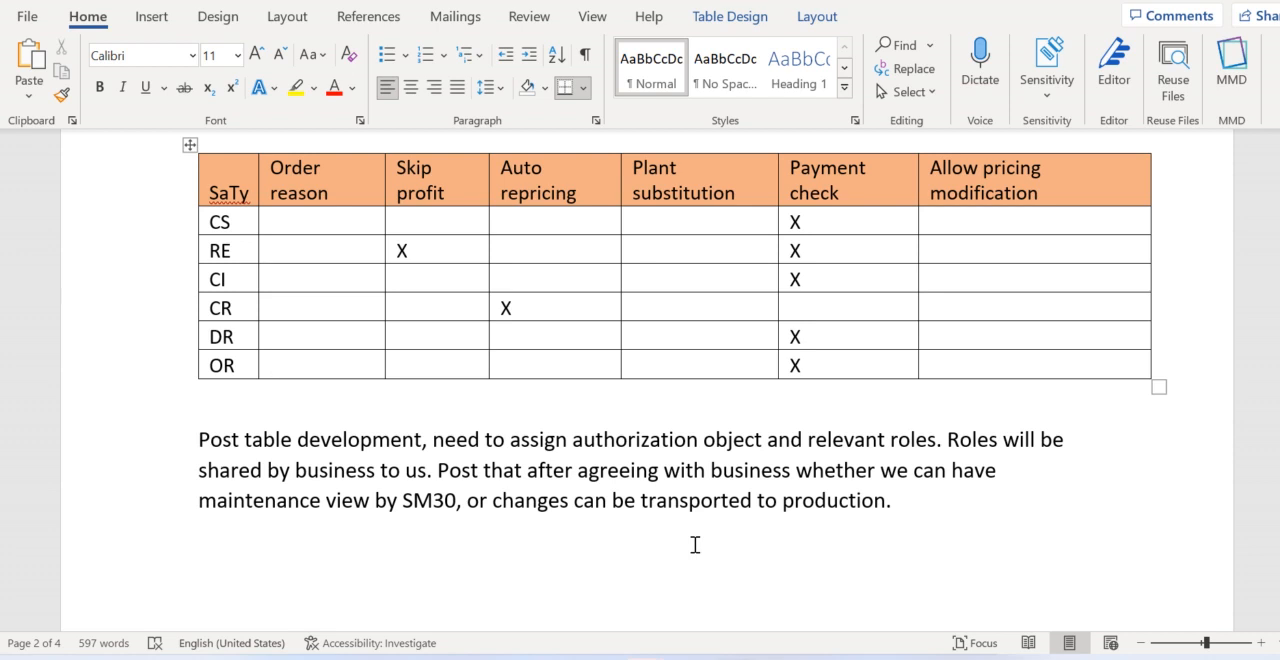
{"action": "left_click", "coordinate": [290, 365]}
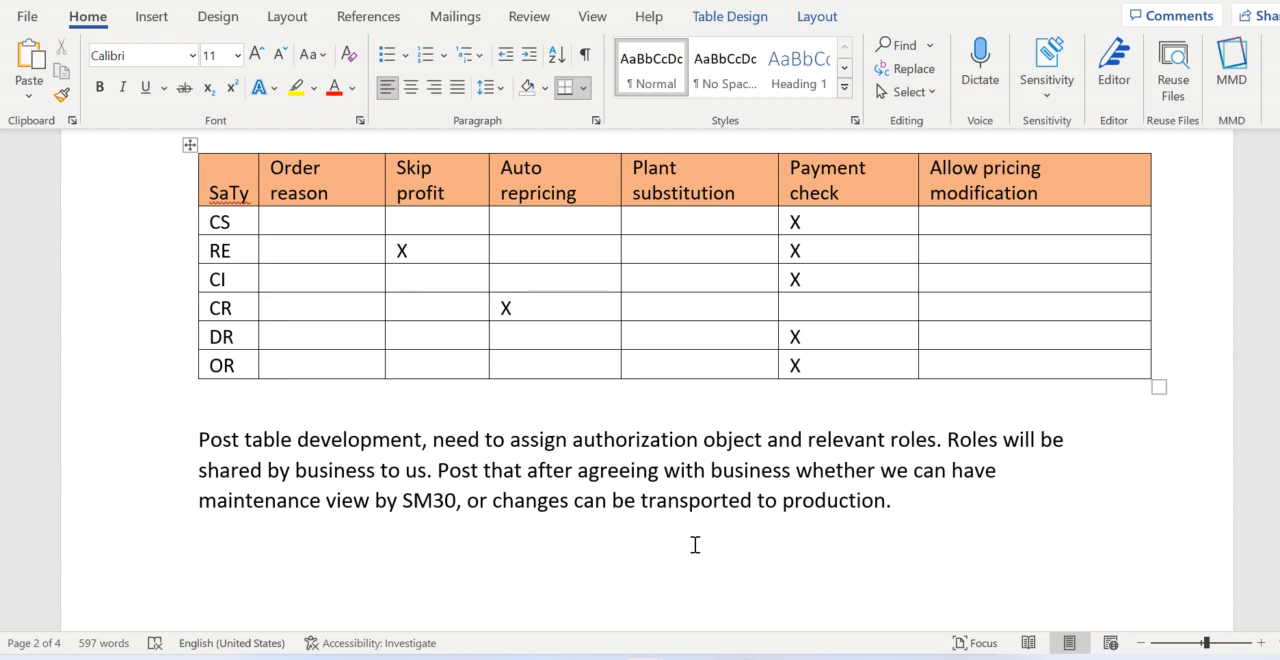
{"action": "left_click", "coordinate": [323, 364]}
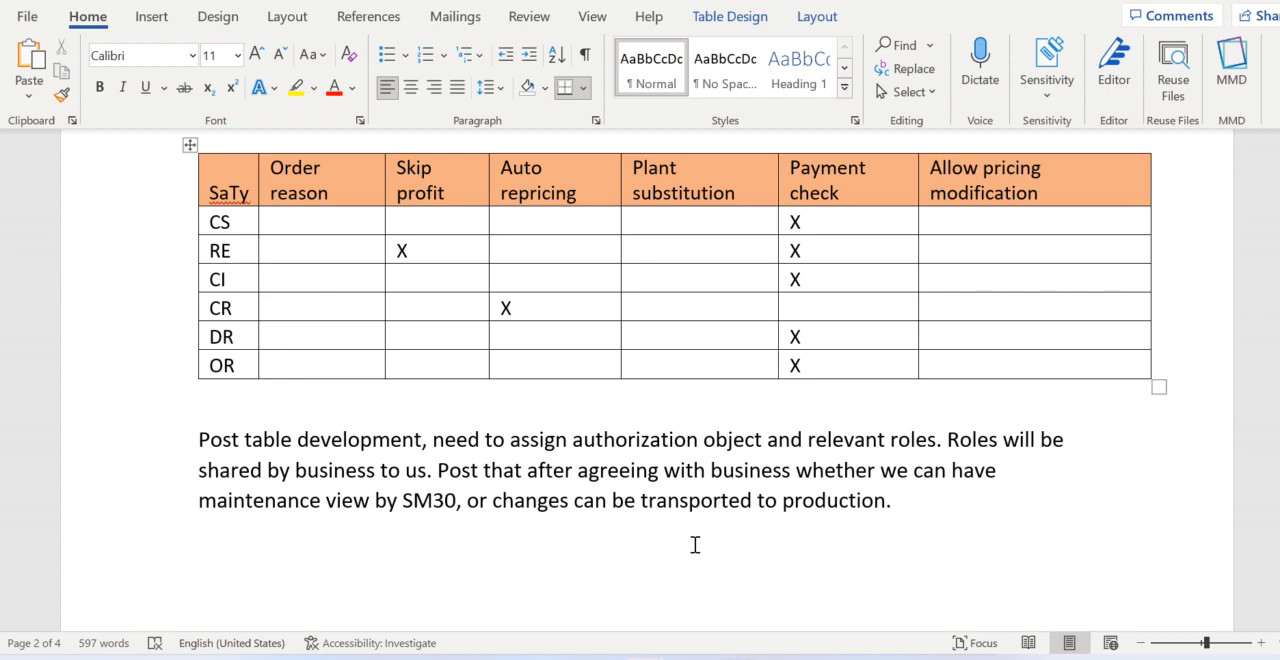
{"action": "left_click", "coordinate": [320, 365]}
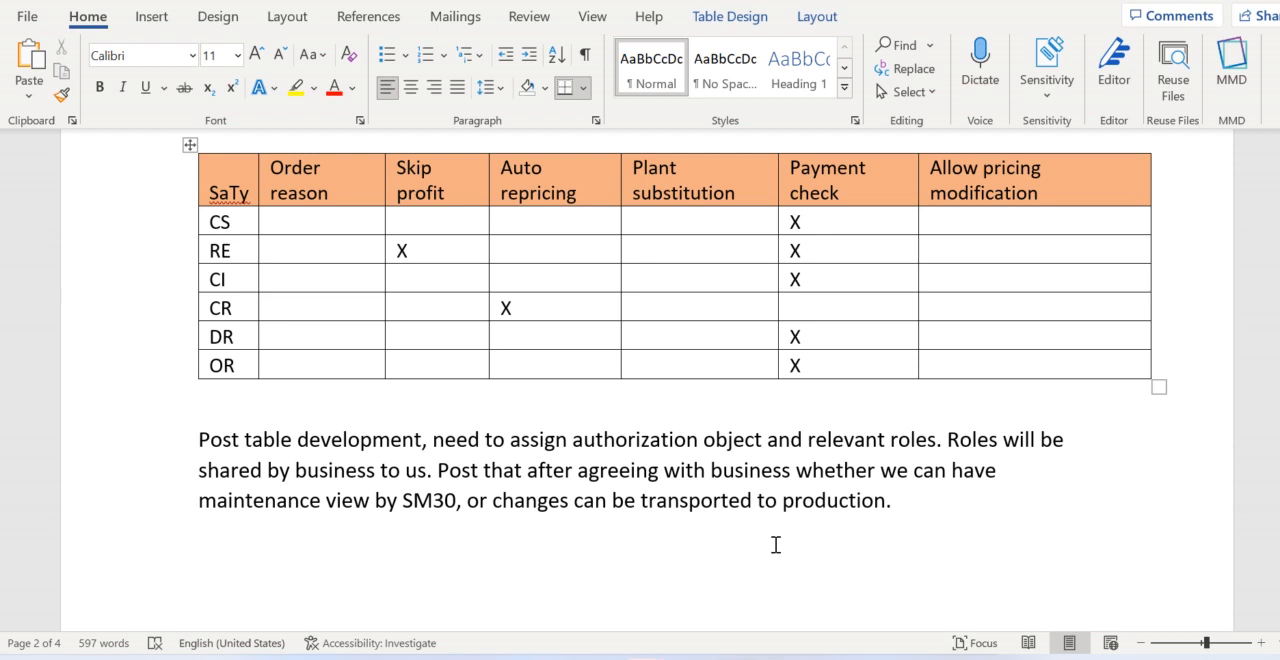
{"action": "left_click", "coordinate": [325, 365]}
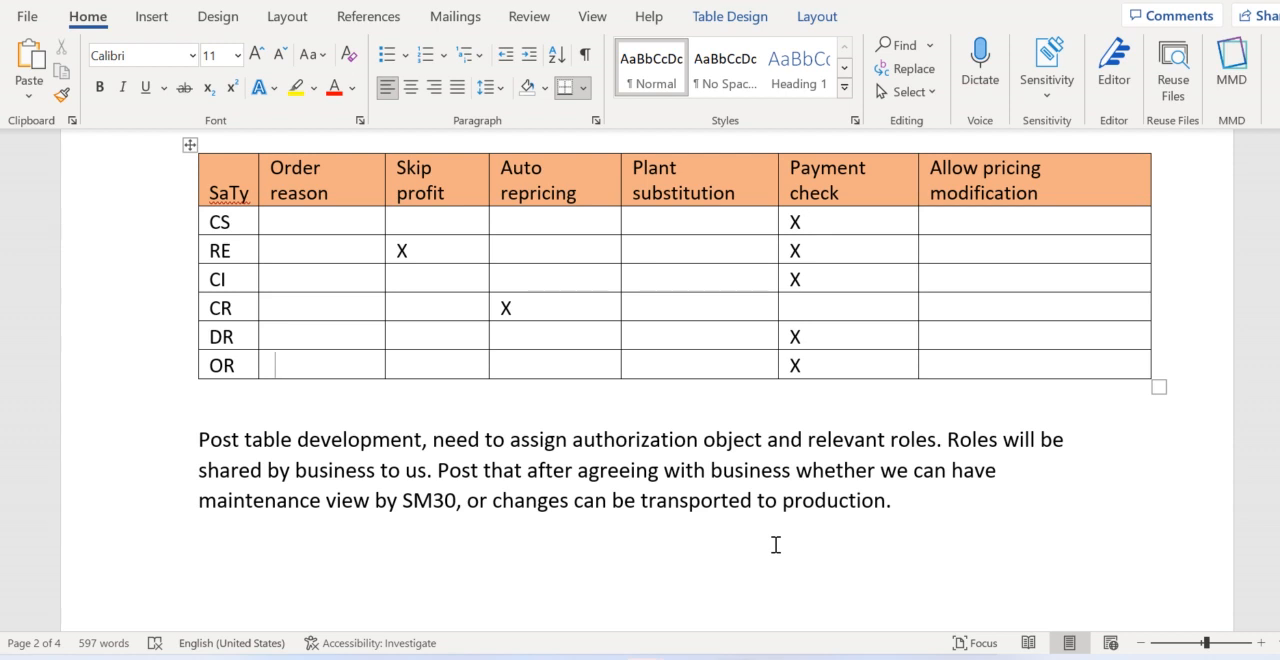